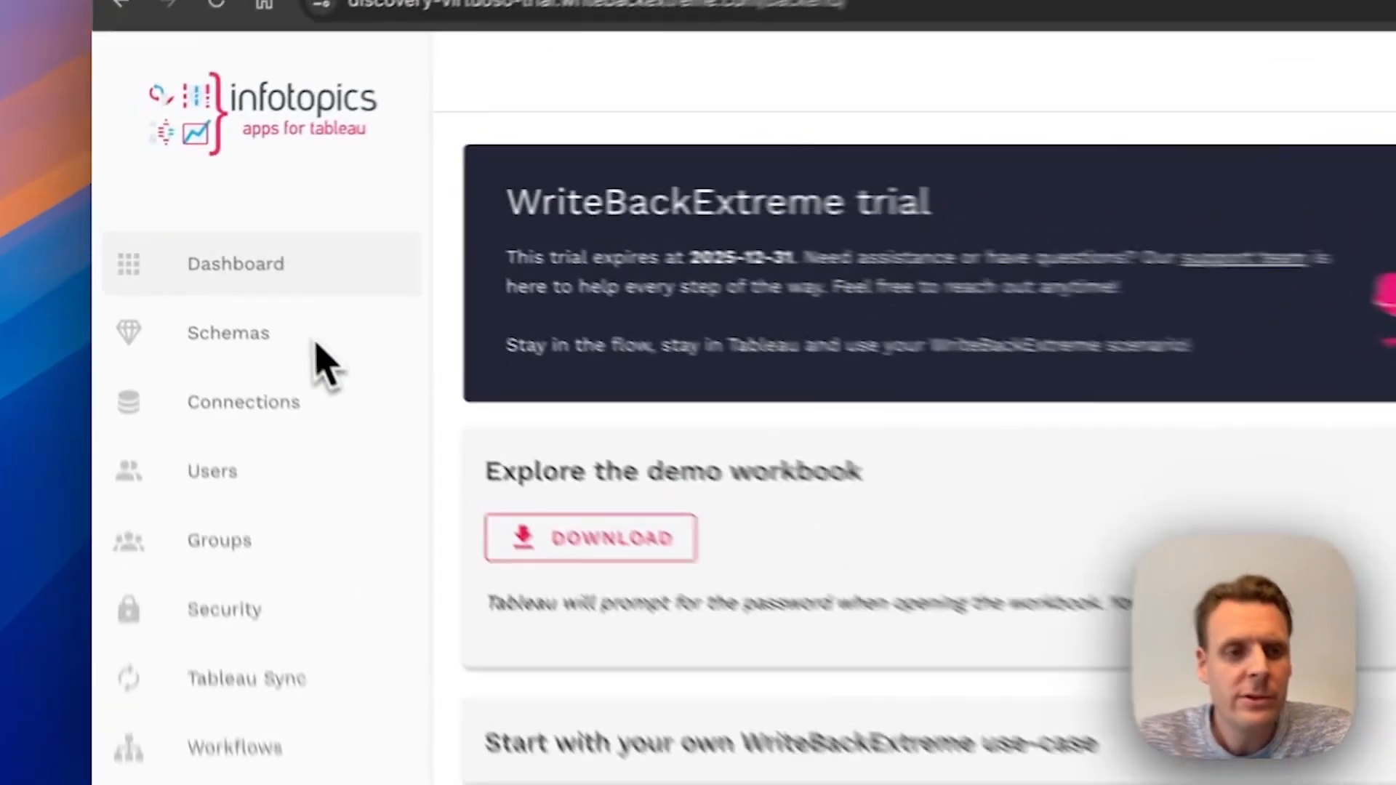
Go to the Schemas list and start a new schema.
click(228, 332)
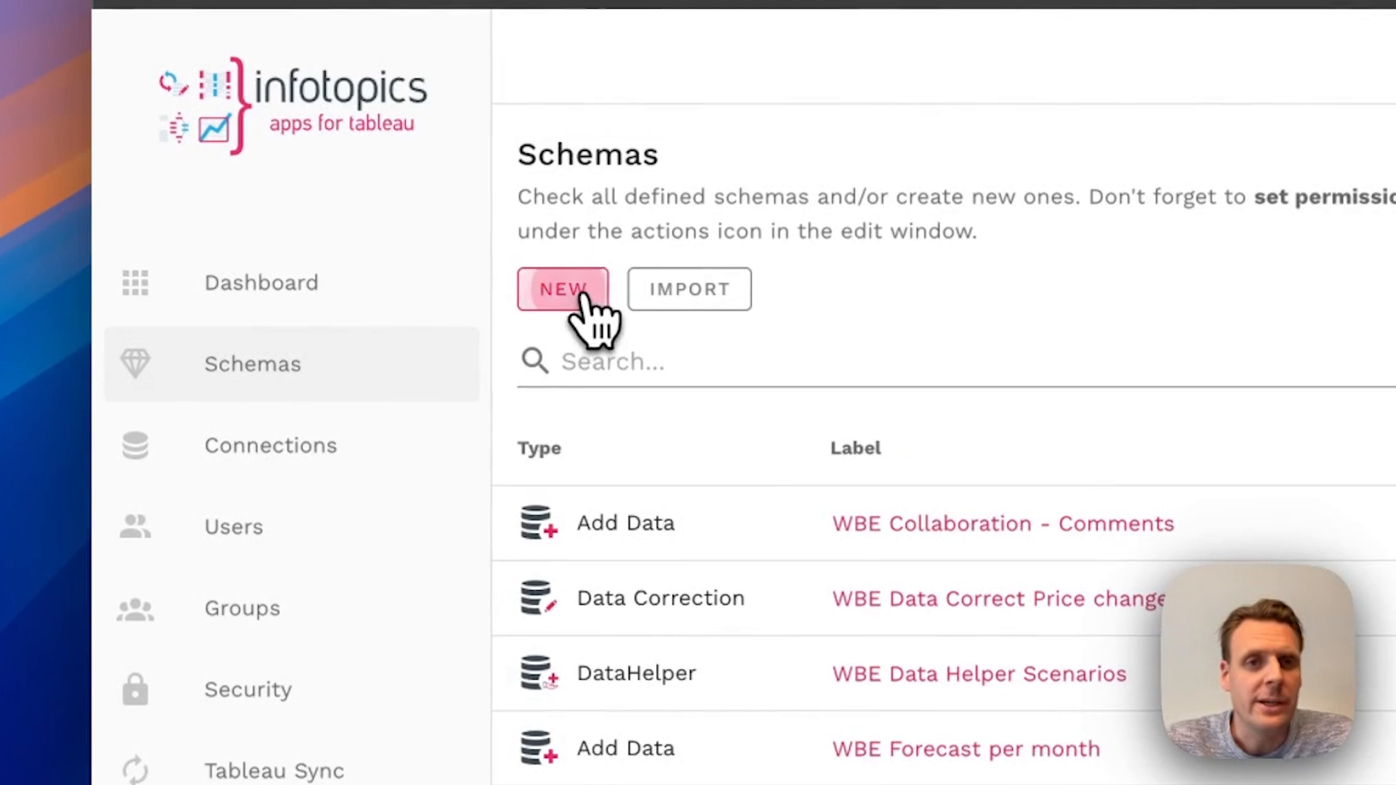
click(562, 289)
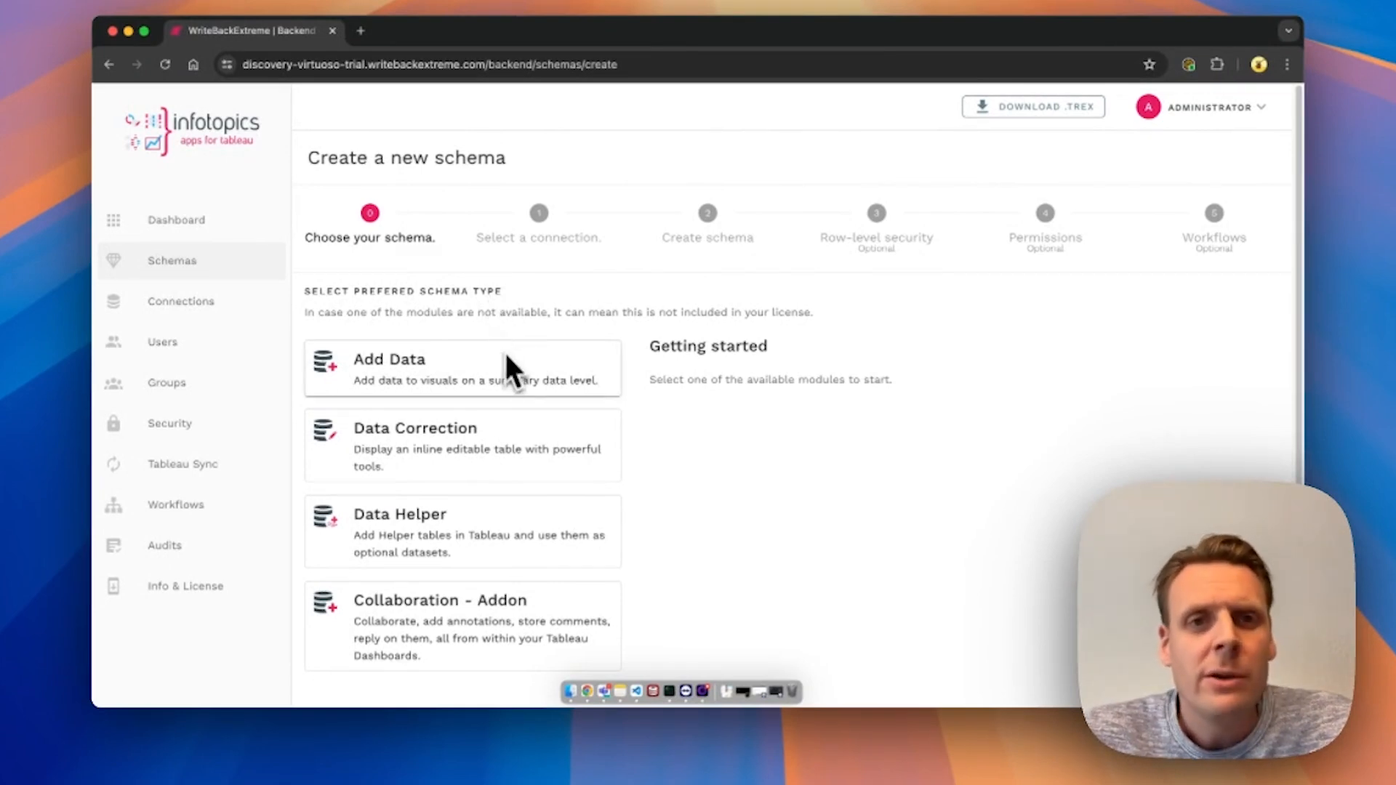
Pick the Collaboration - Addon schema type on the WBE Trial db: discovery_virtuoso_db connection.
click(461, 446)
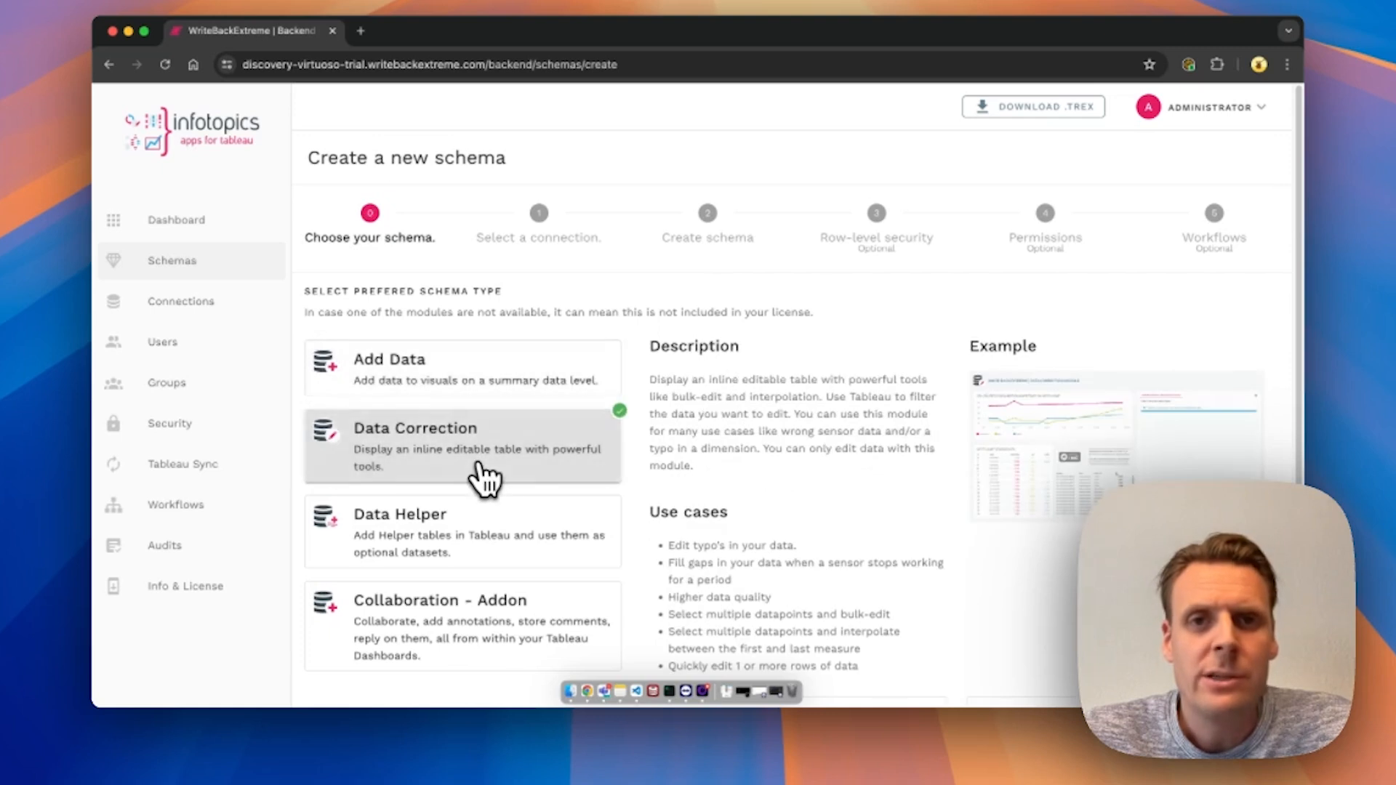
mouse_move(483, 506)
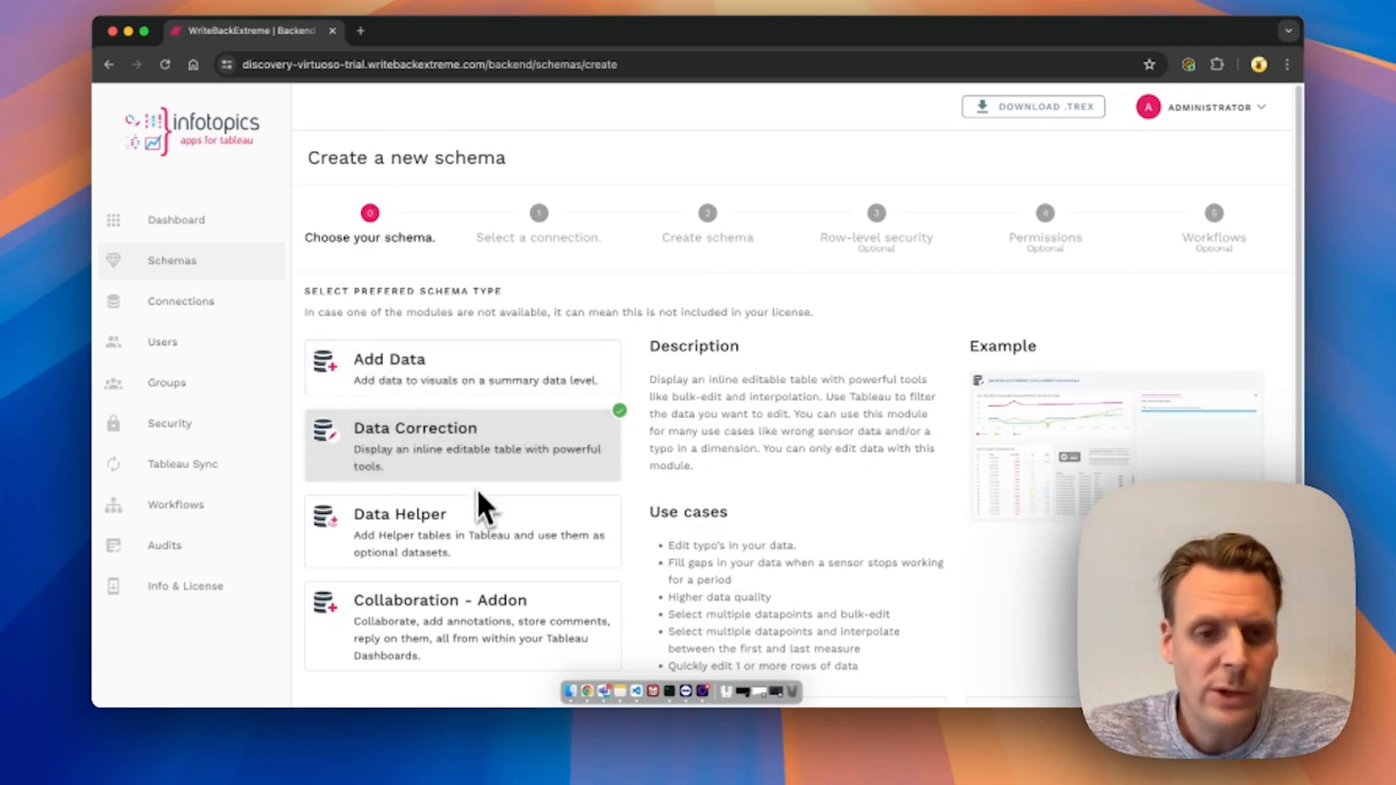
click(461, 369)
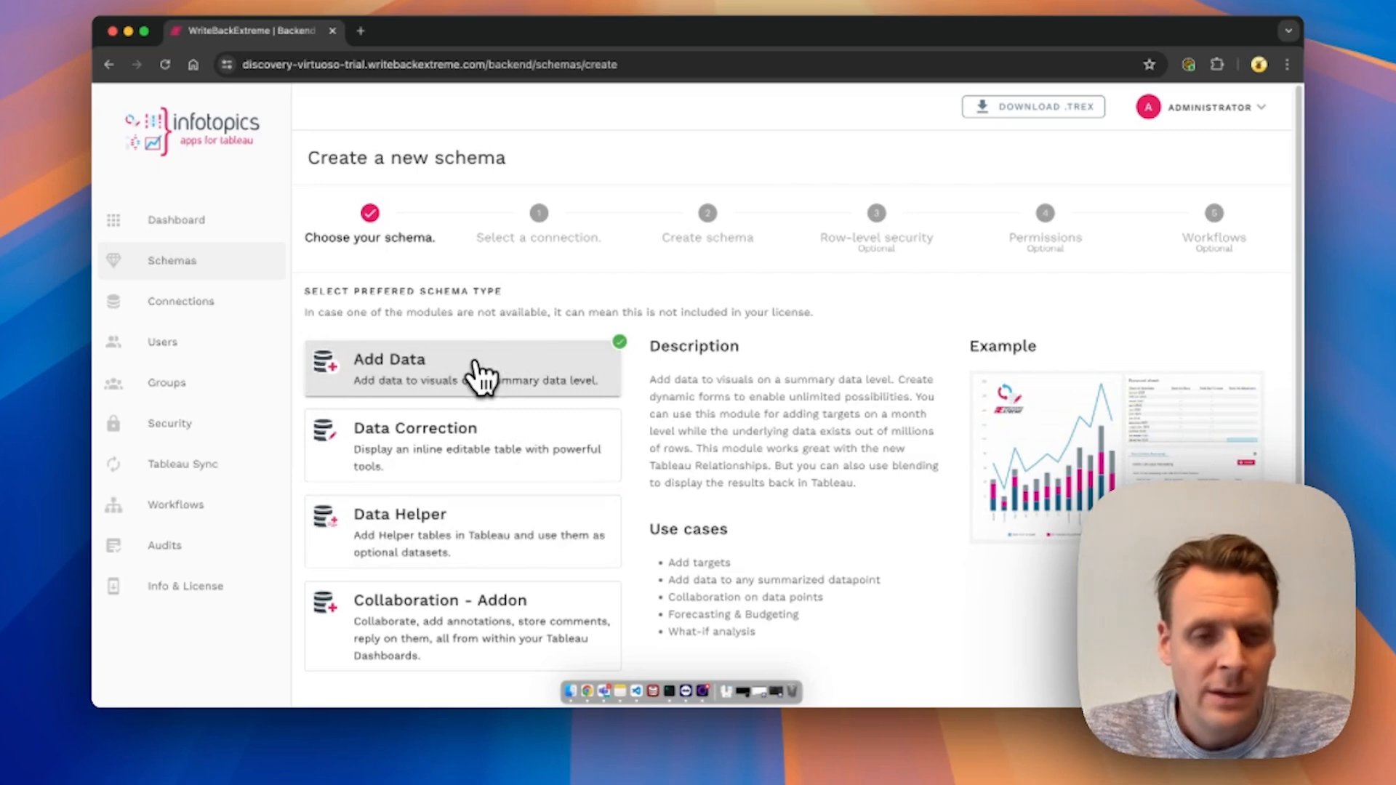
click(461, 626)
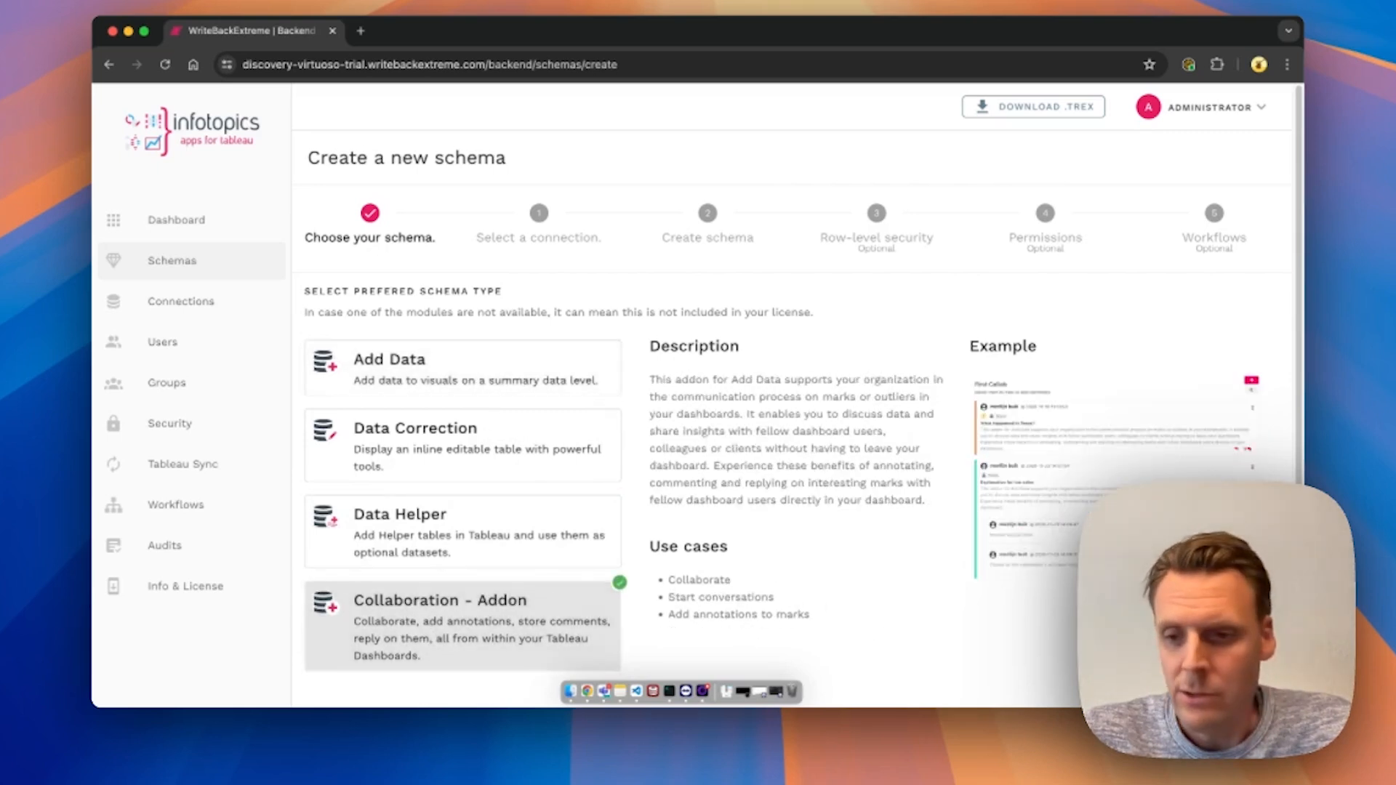
click(461, 626)
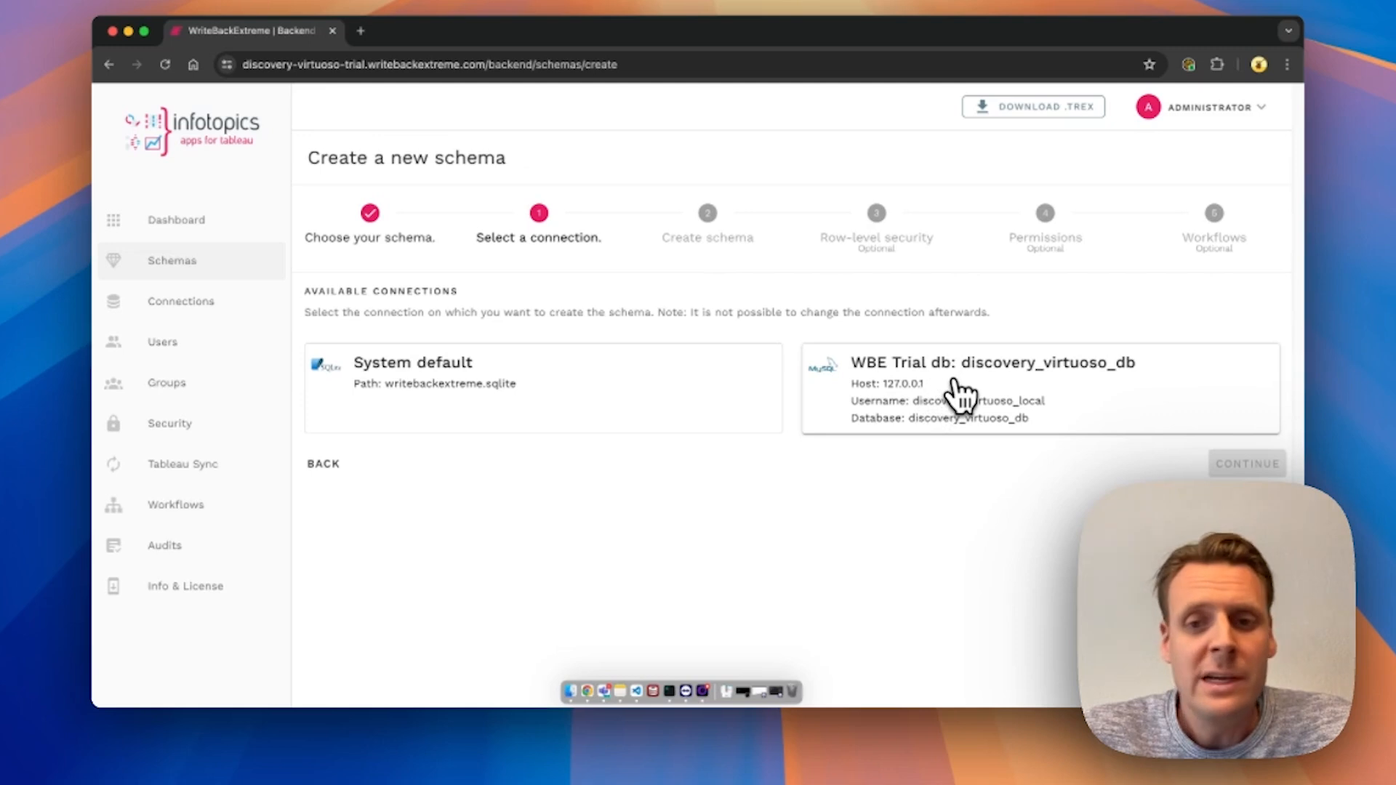
mouse_move(955, 392)
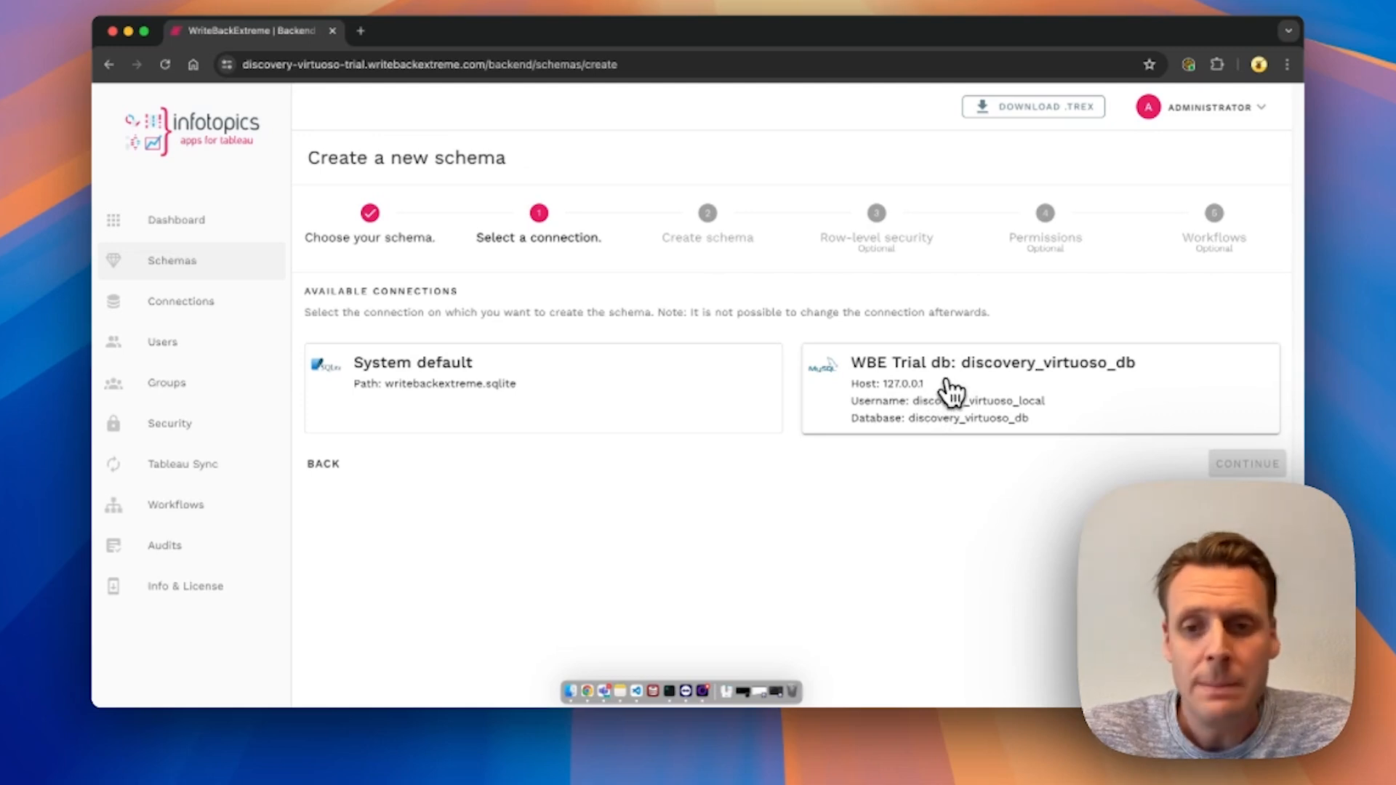
click(1246, 464)
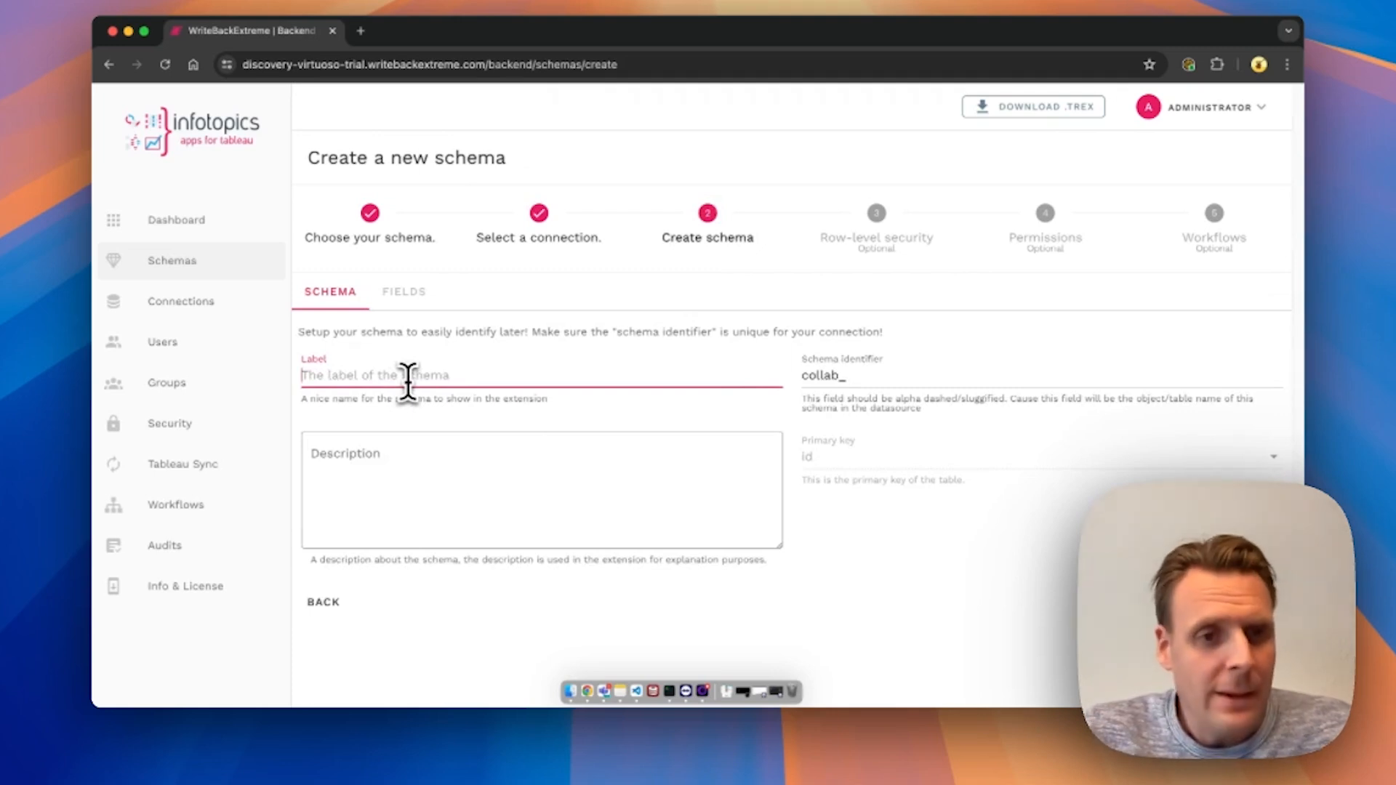
Enter the label 'Collaboarion' and extend the identifier after 'collab_'.
text(Collaboarion)
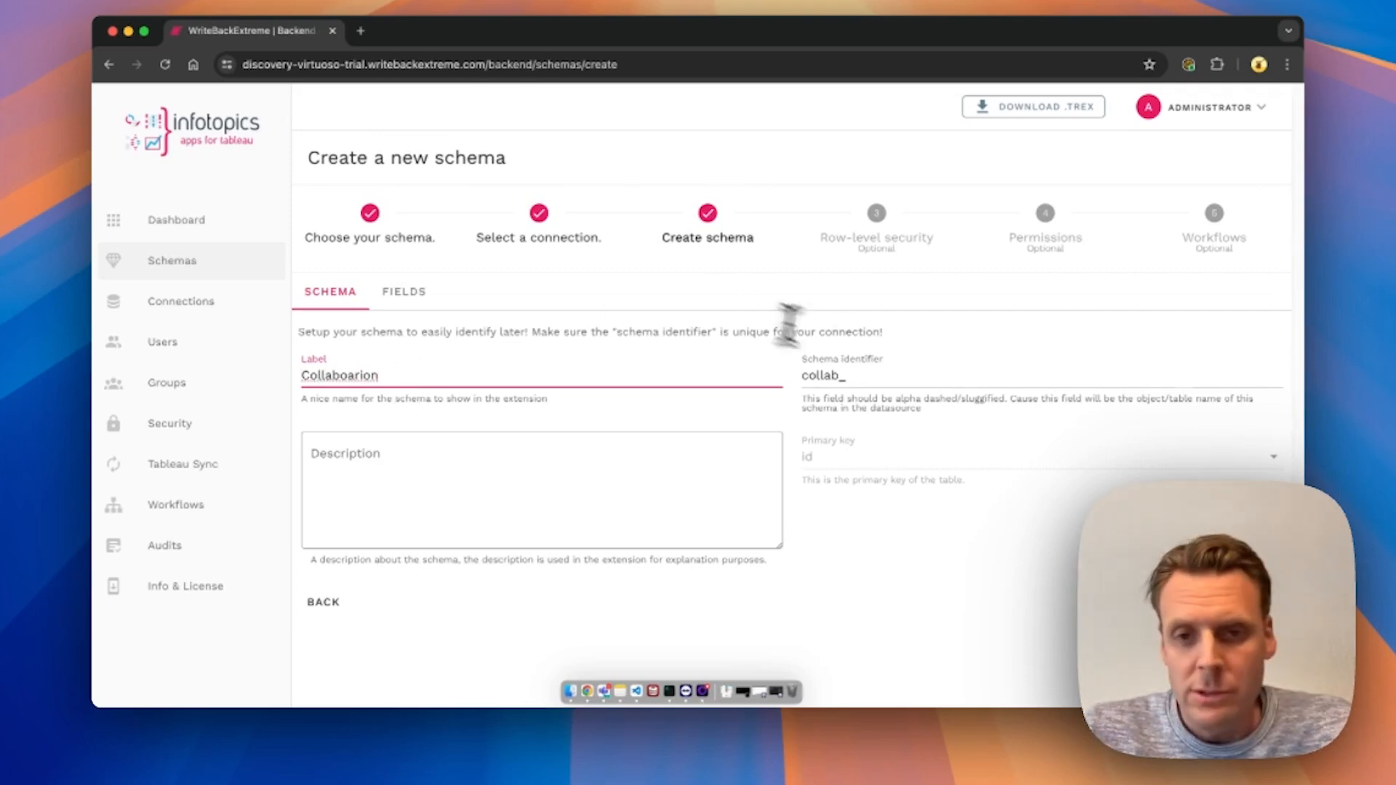
text(de)
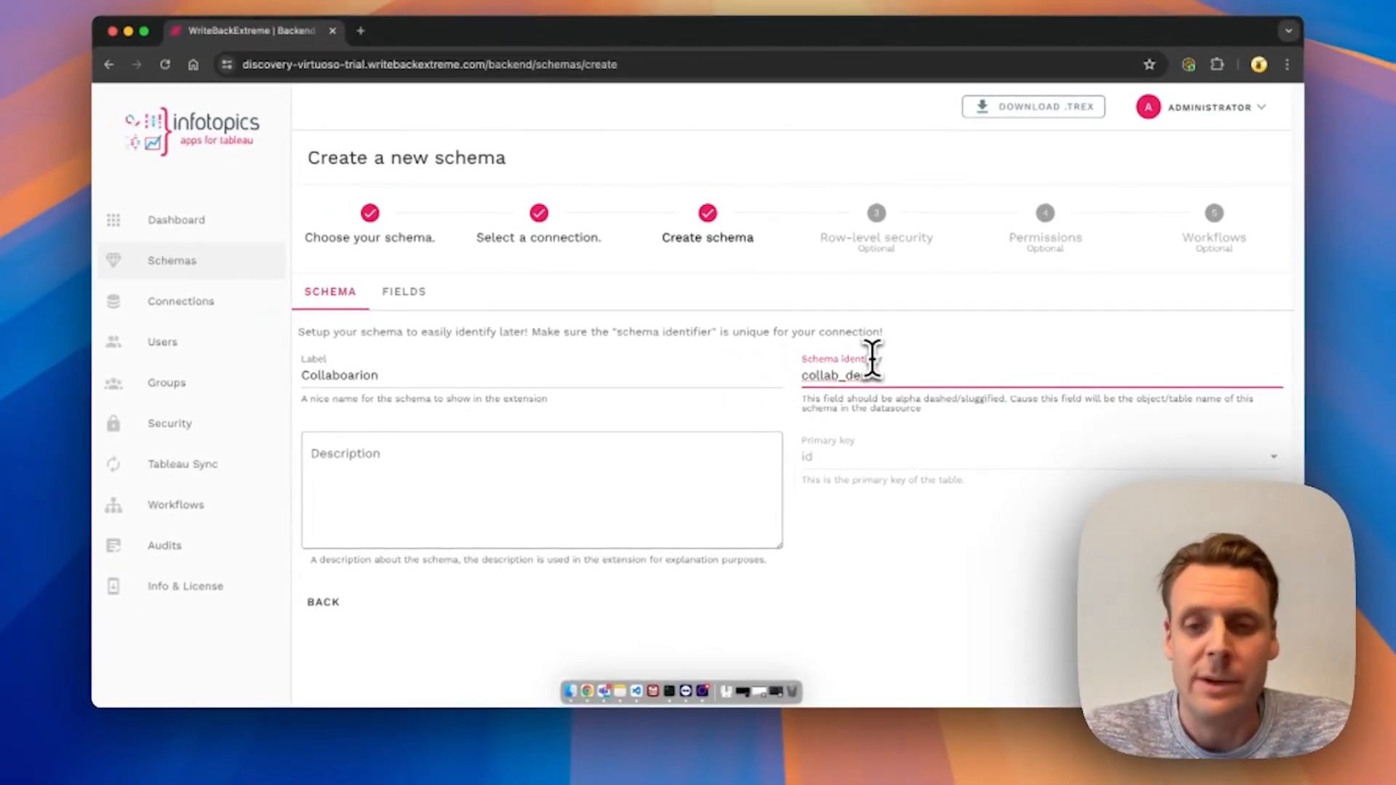
Review the default fields: id, Reply to, Label, Comment, Assigned to, Actionable, Prio.
click(404, 291)
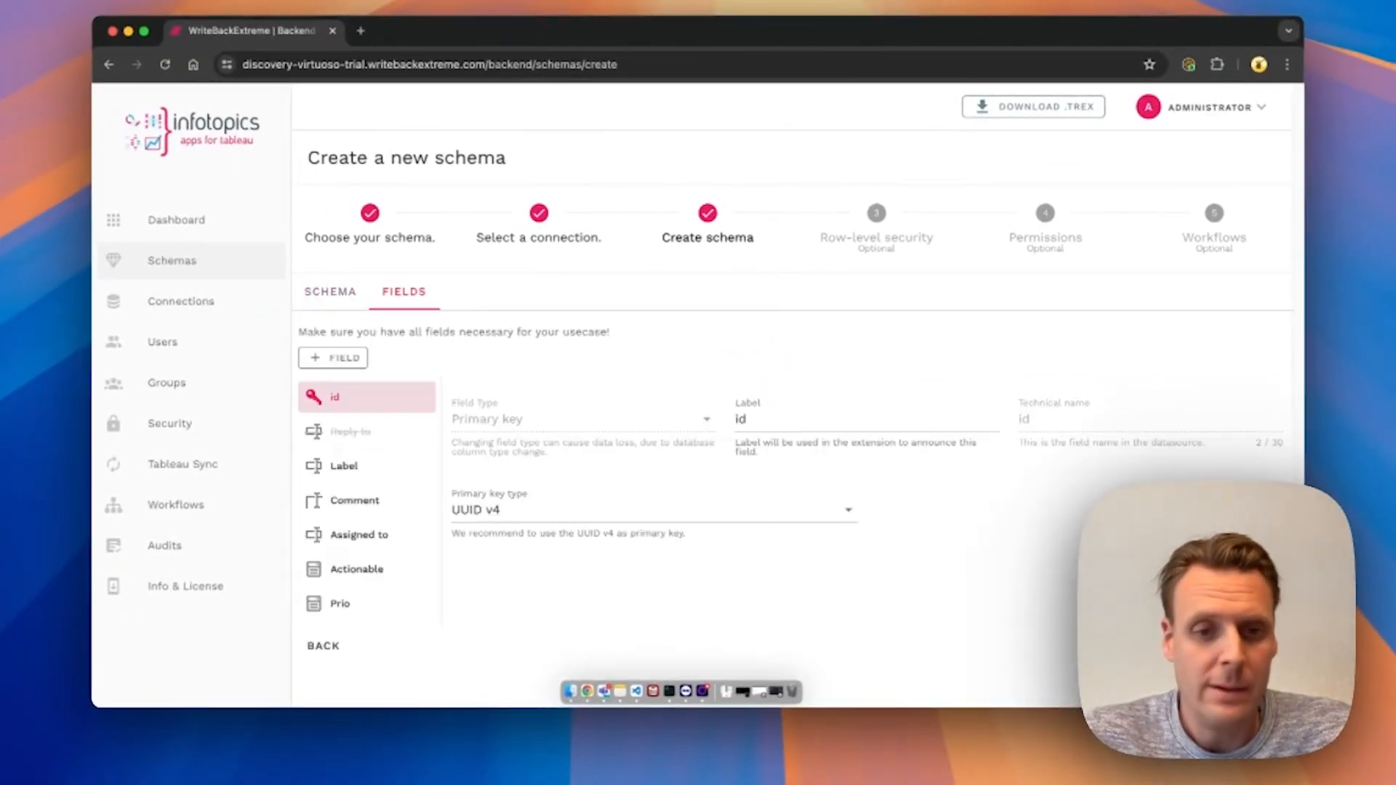
mouse_move(563, 11)
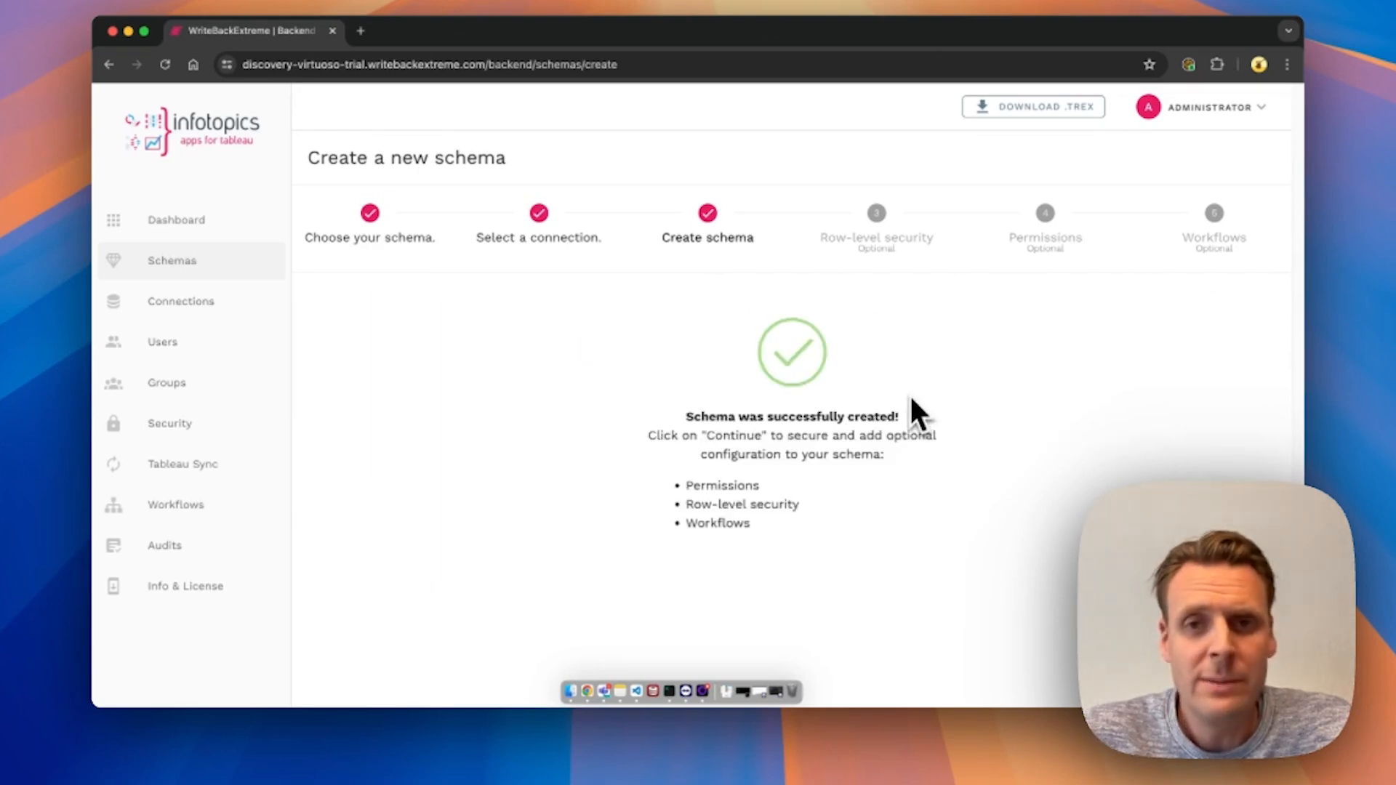
mouse_move(833, 7)
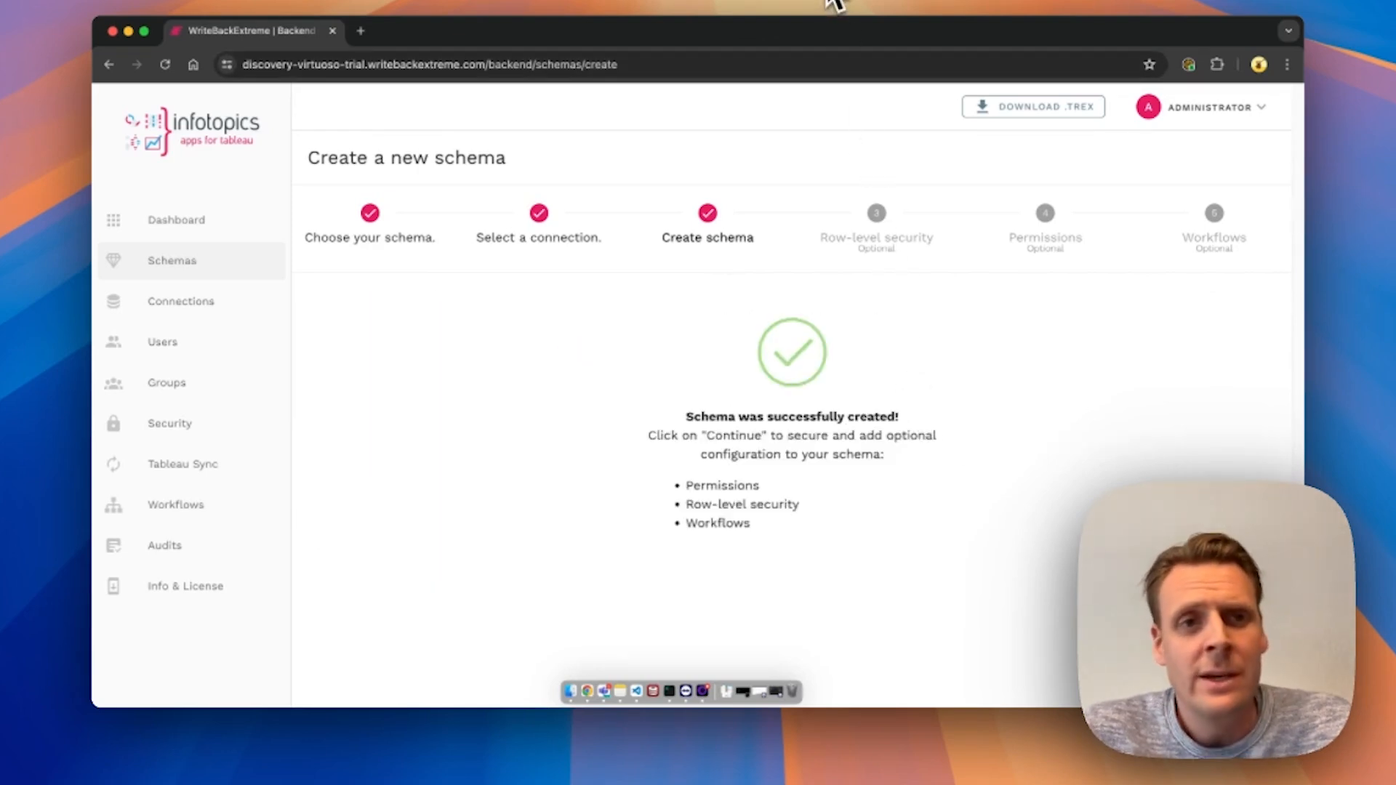
mouse_move(1218, 278)
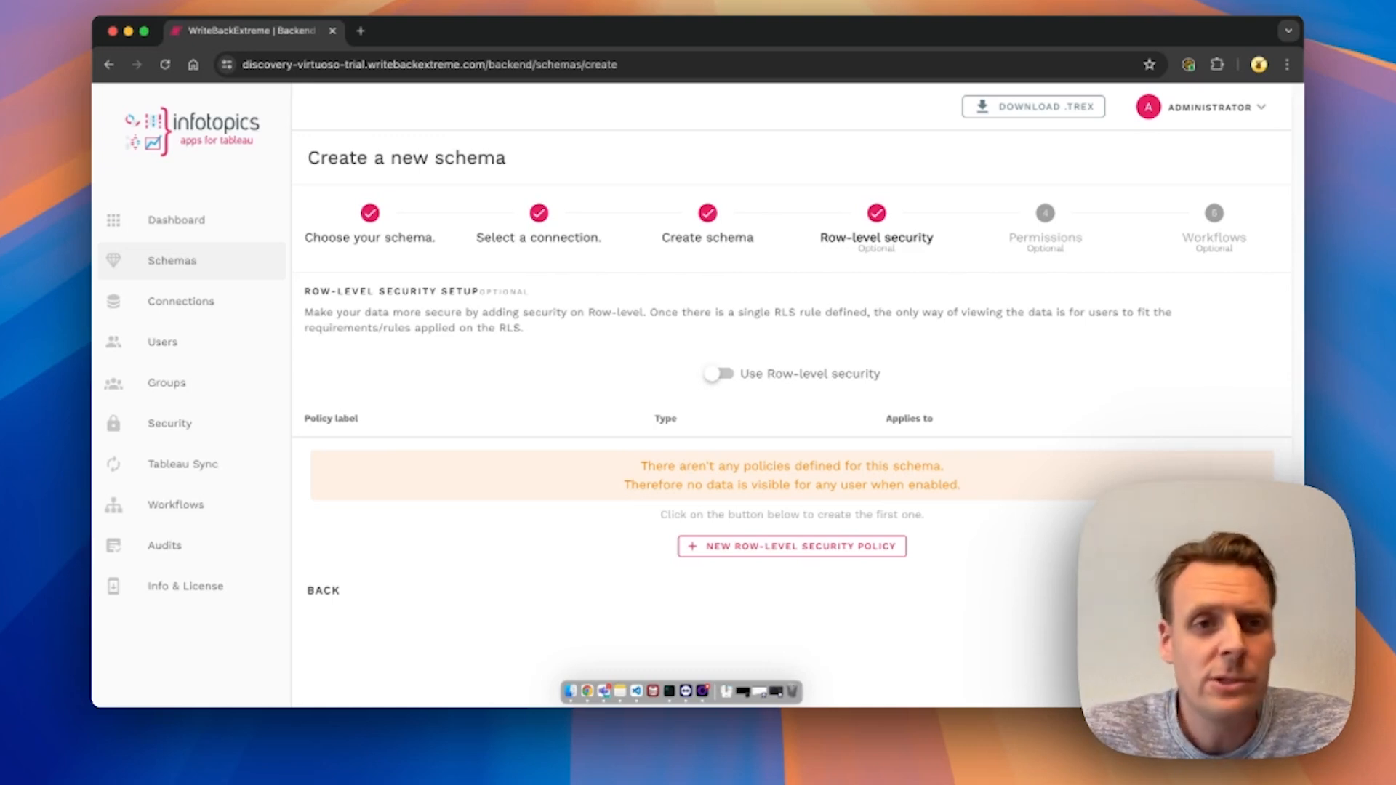
Skip row-level security and advance to the permissions grid.
click(1044, 213)
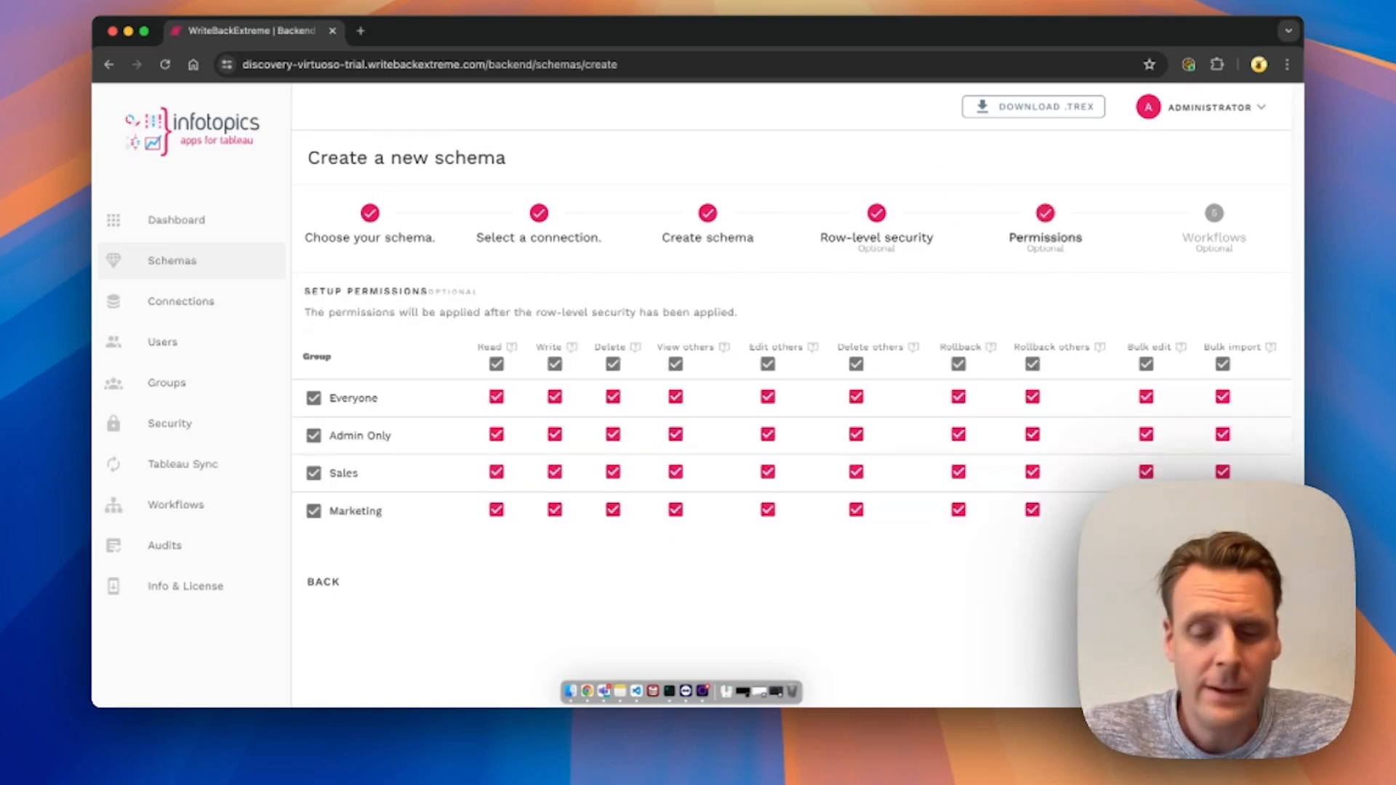
mouse_move(1058, 241)
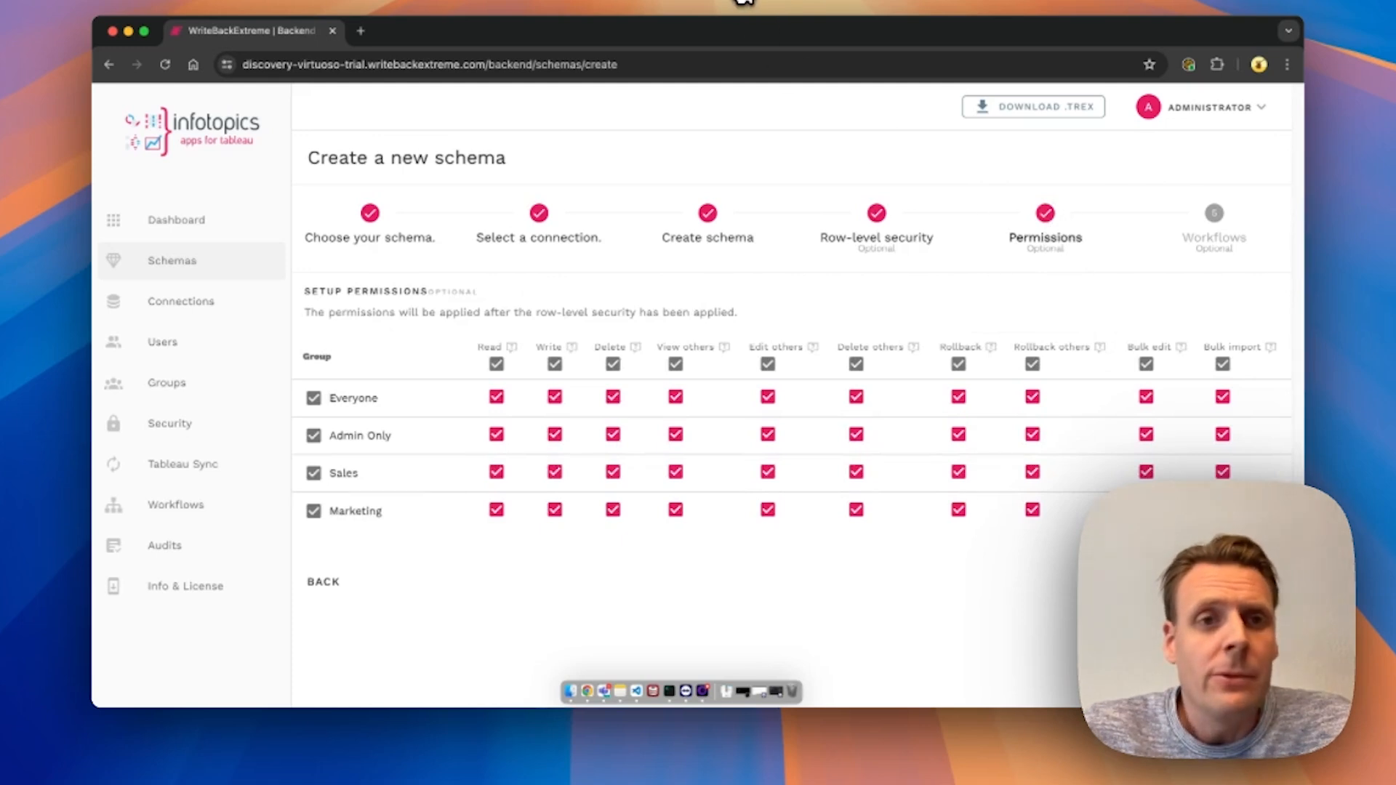
mouse_move(747, 9)
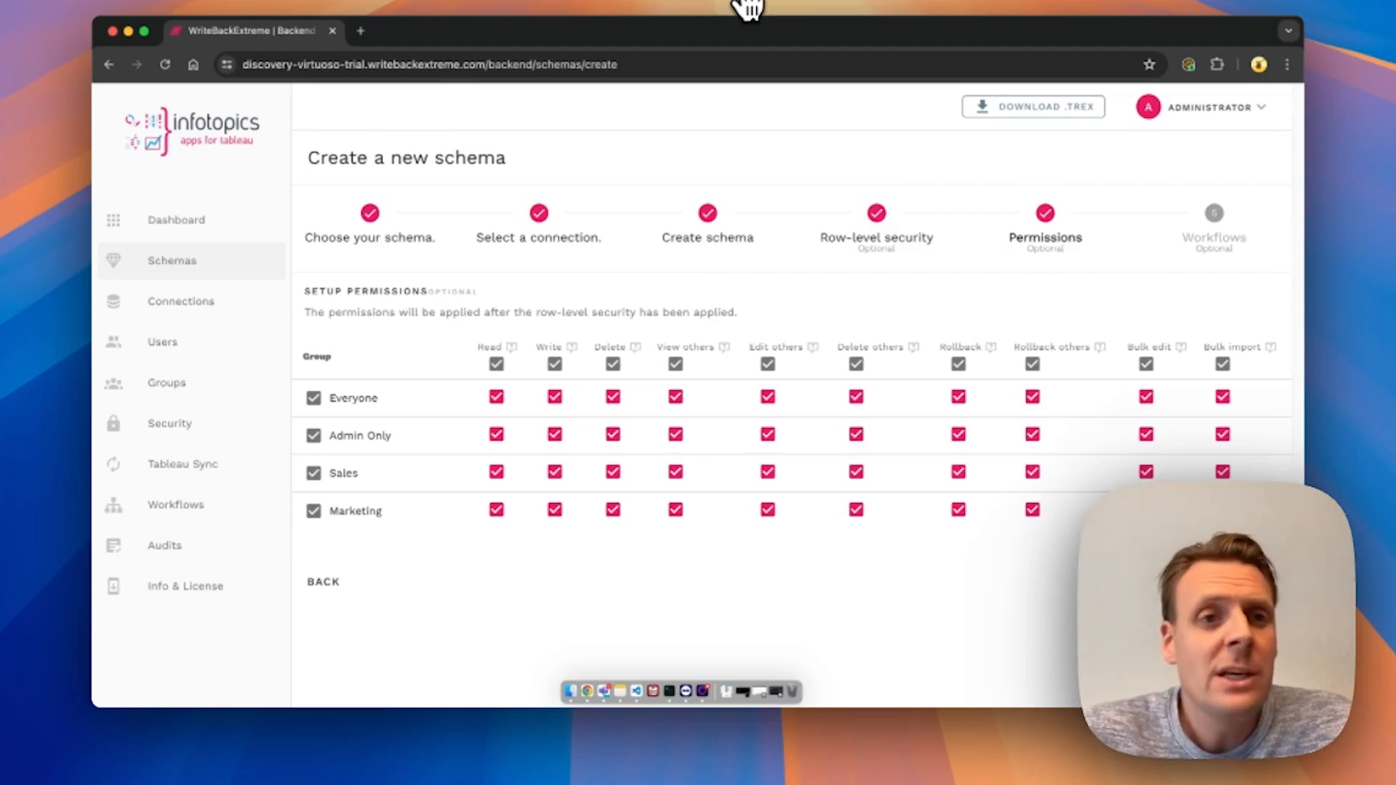
mouse_move(496, 509)
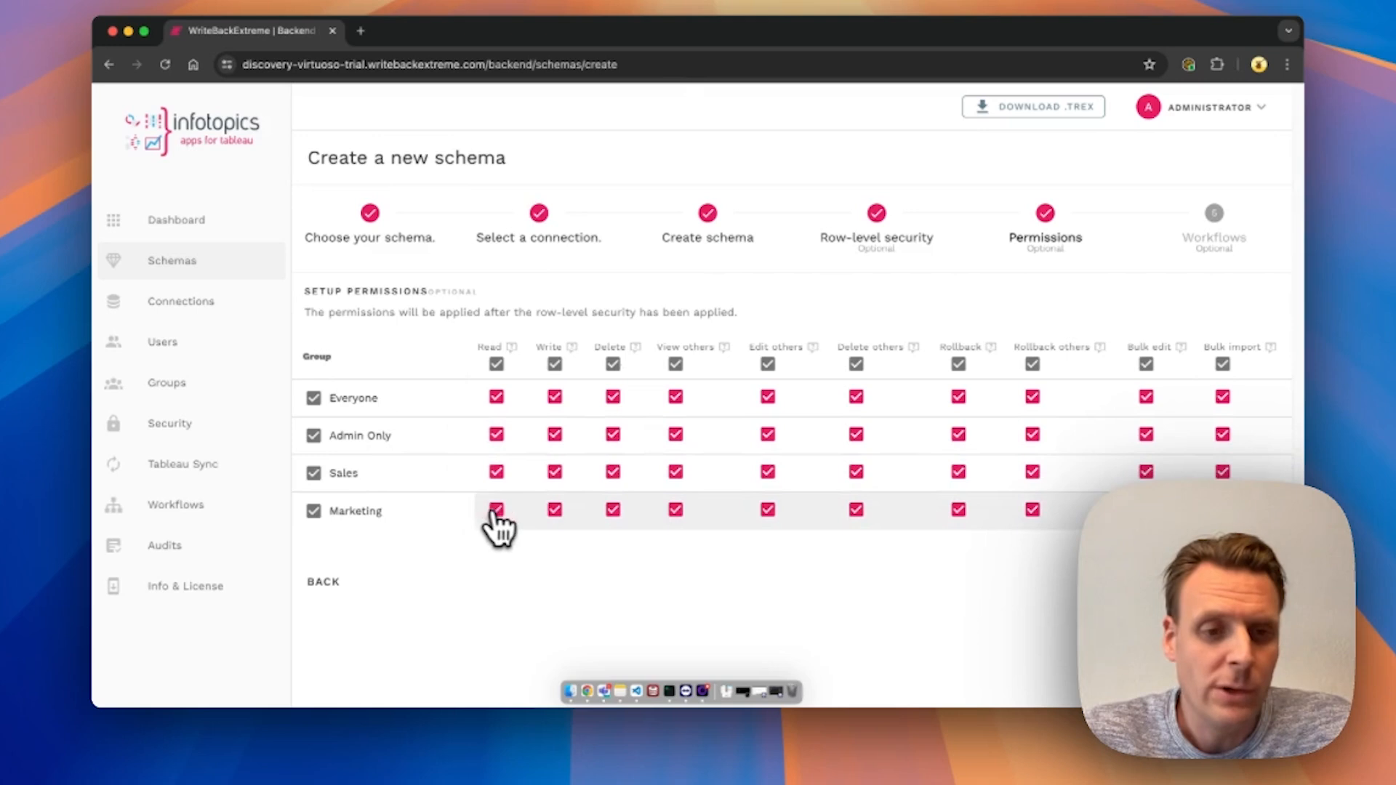
Clear all Marketing group permissions and advance to Workflows.
click(313, 511)
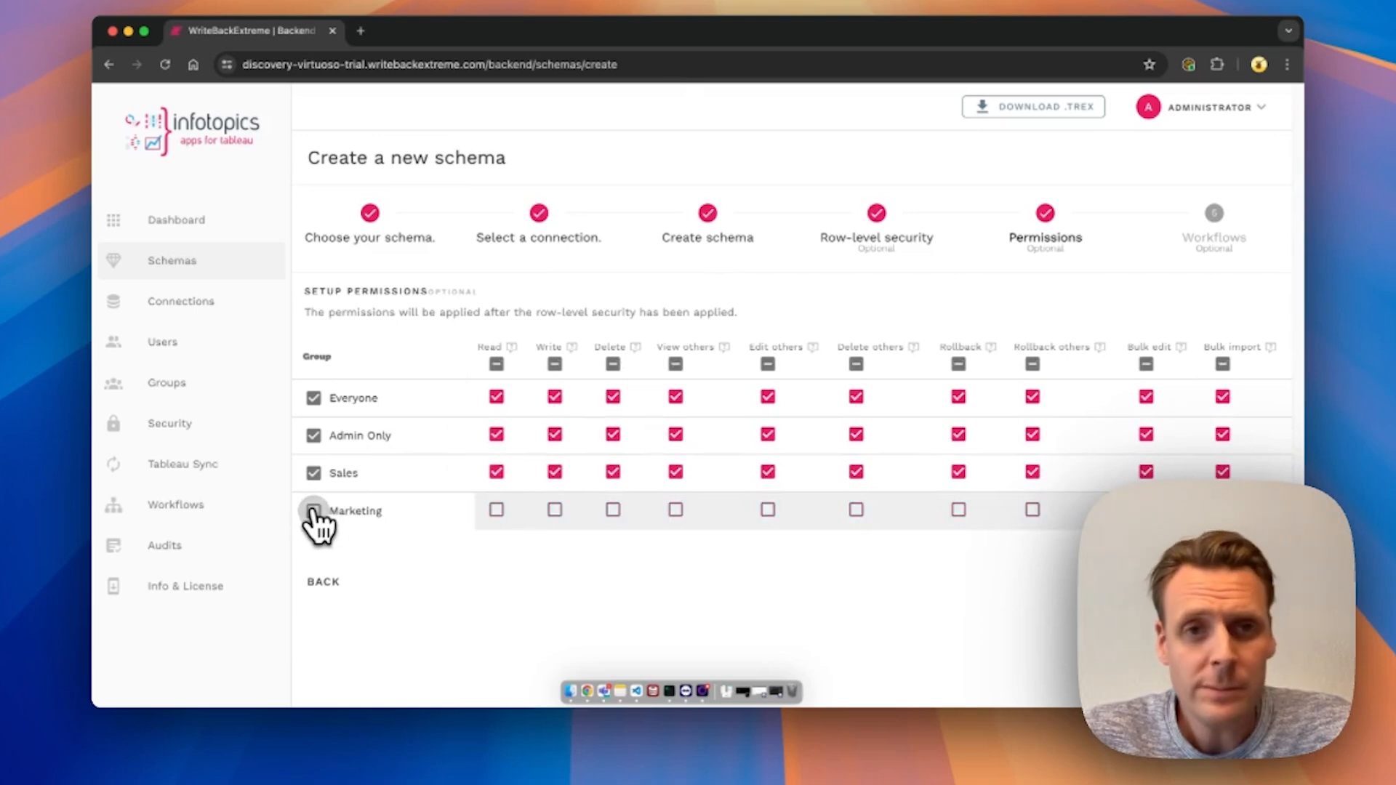
mouse_move(818, 306)
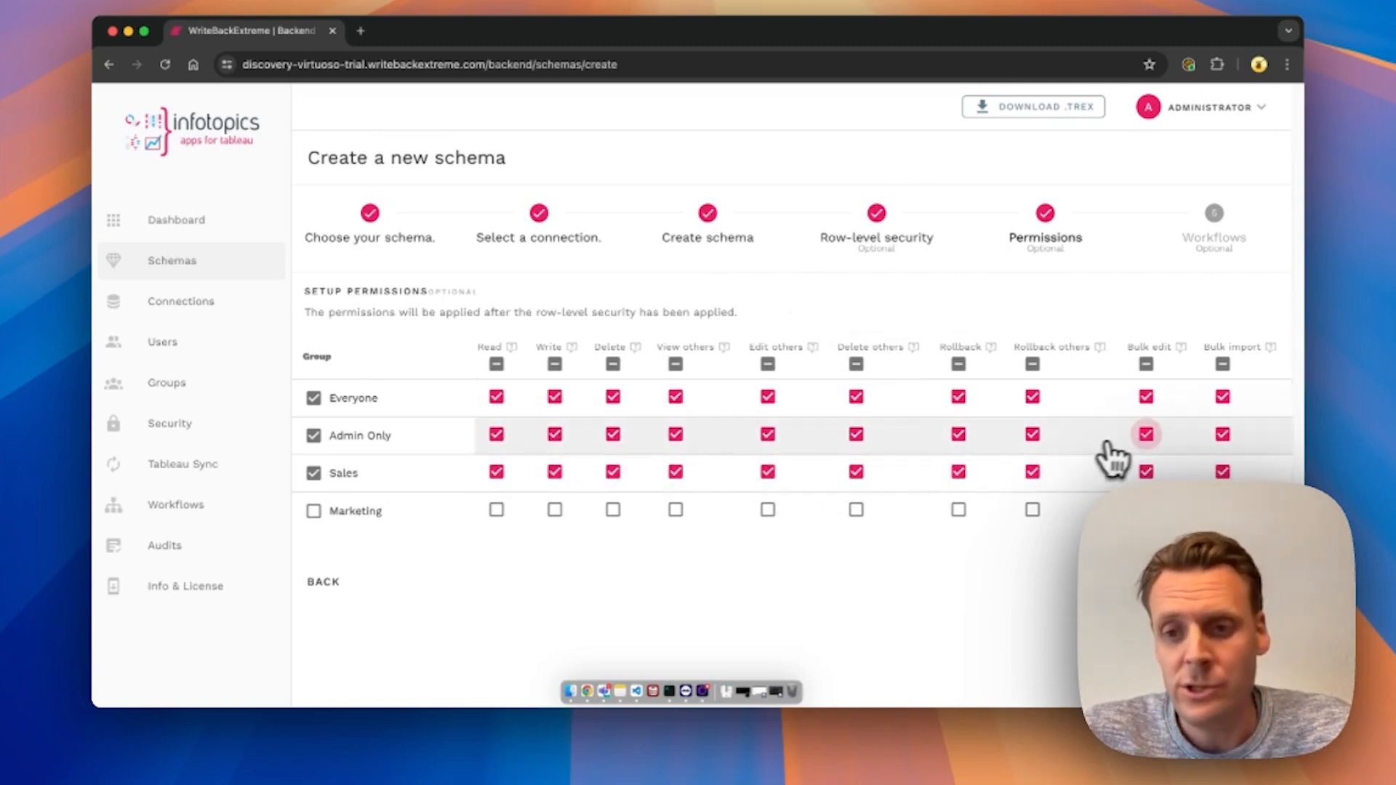
mouse_move(862, 492)
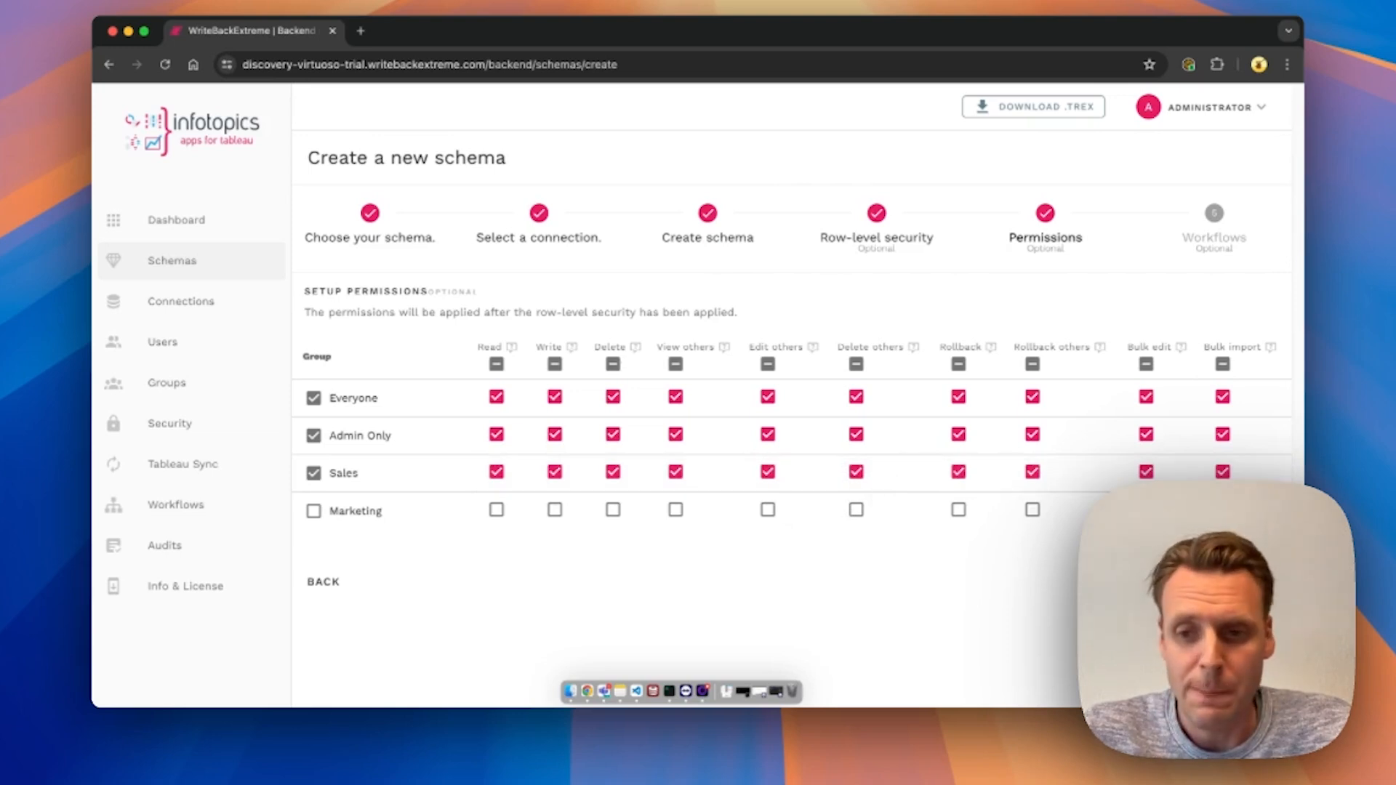
click(1212, 212)
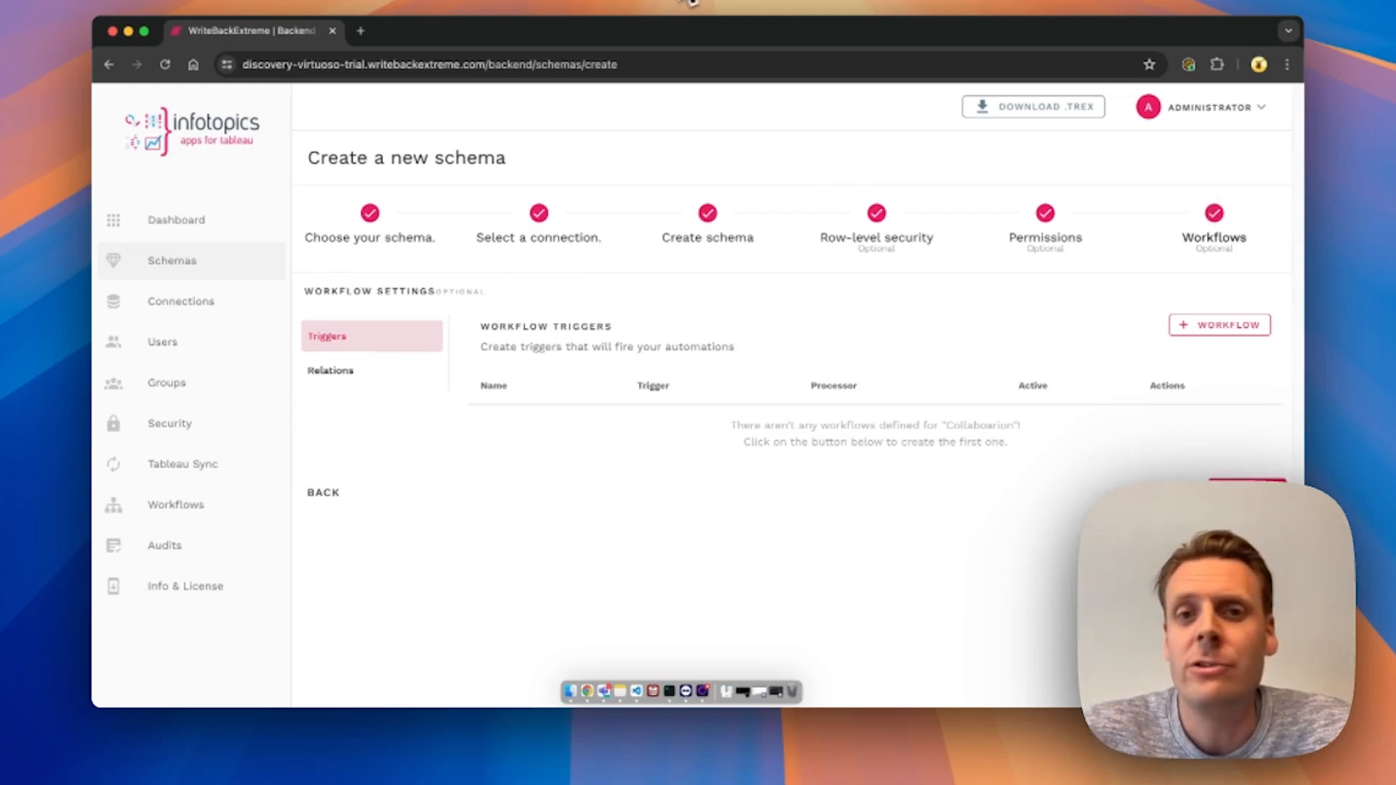
mouse_move(810, 4)
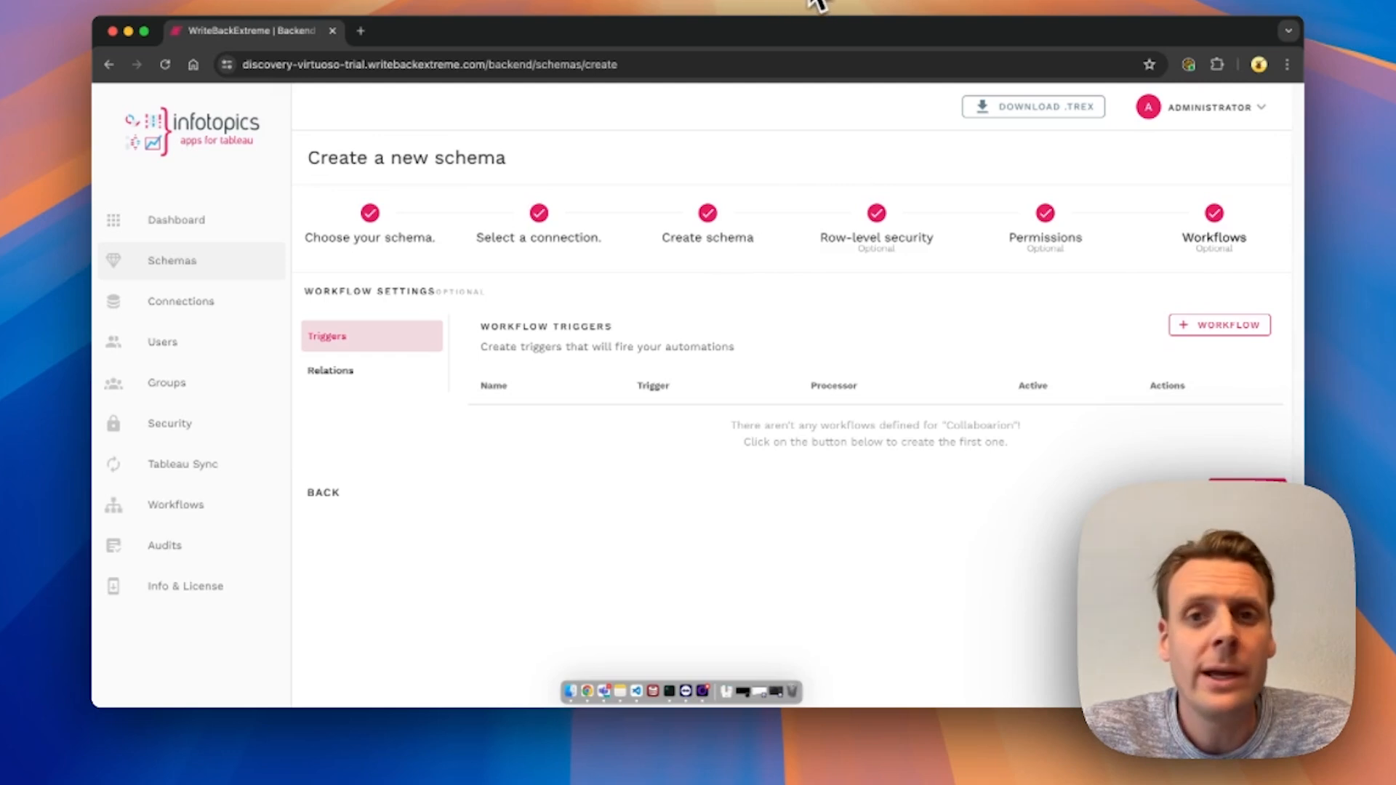
mouse_move(1038, 85)
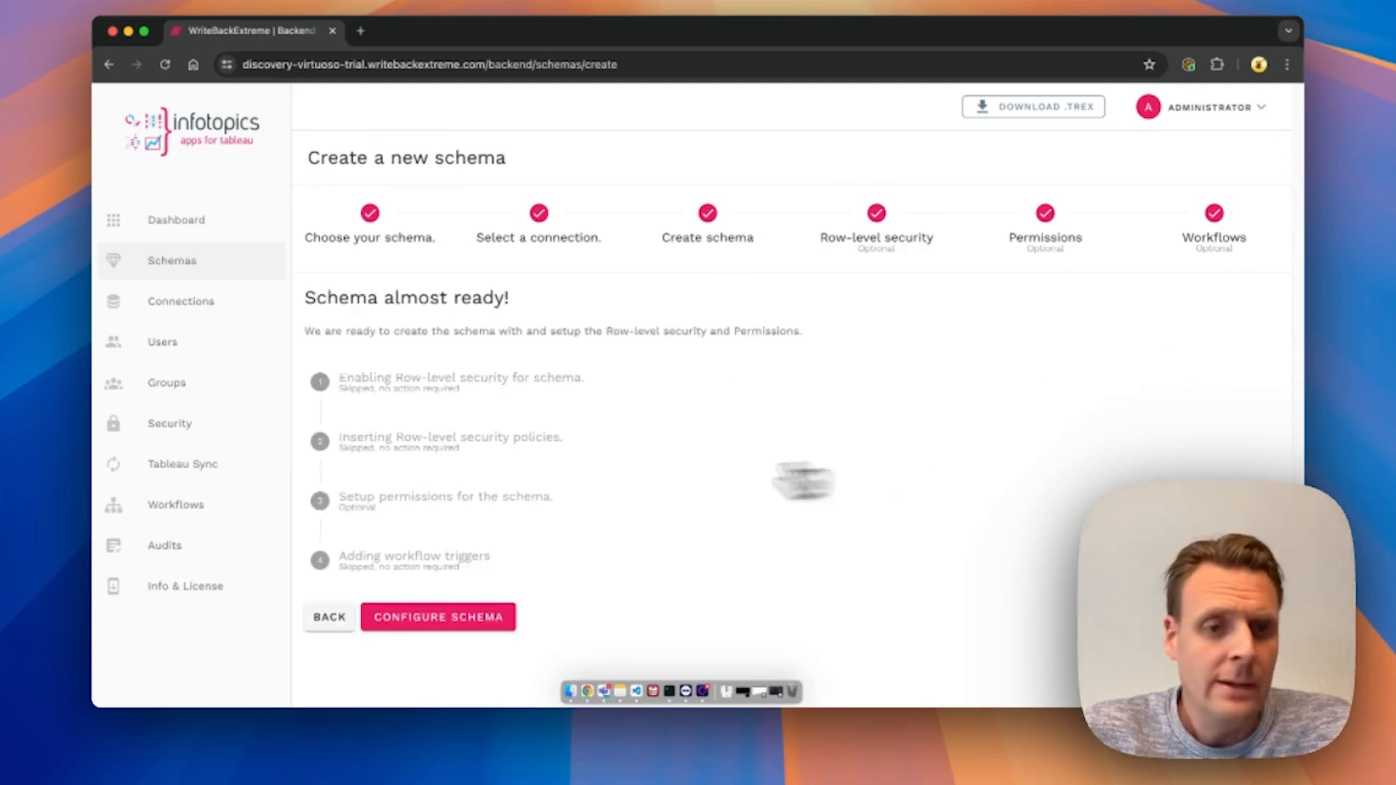
Configure the Collaboarion schema and return to the schemas overview.
click(437, 618)
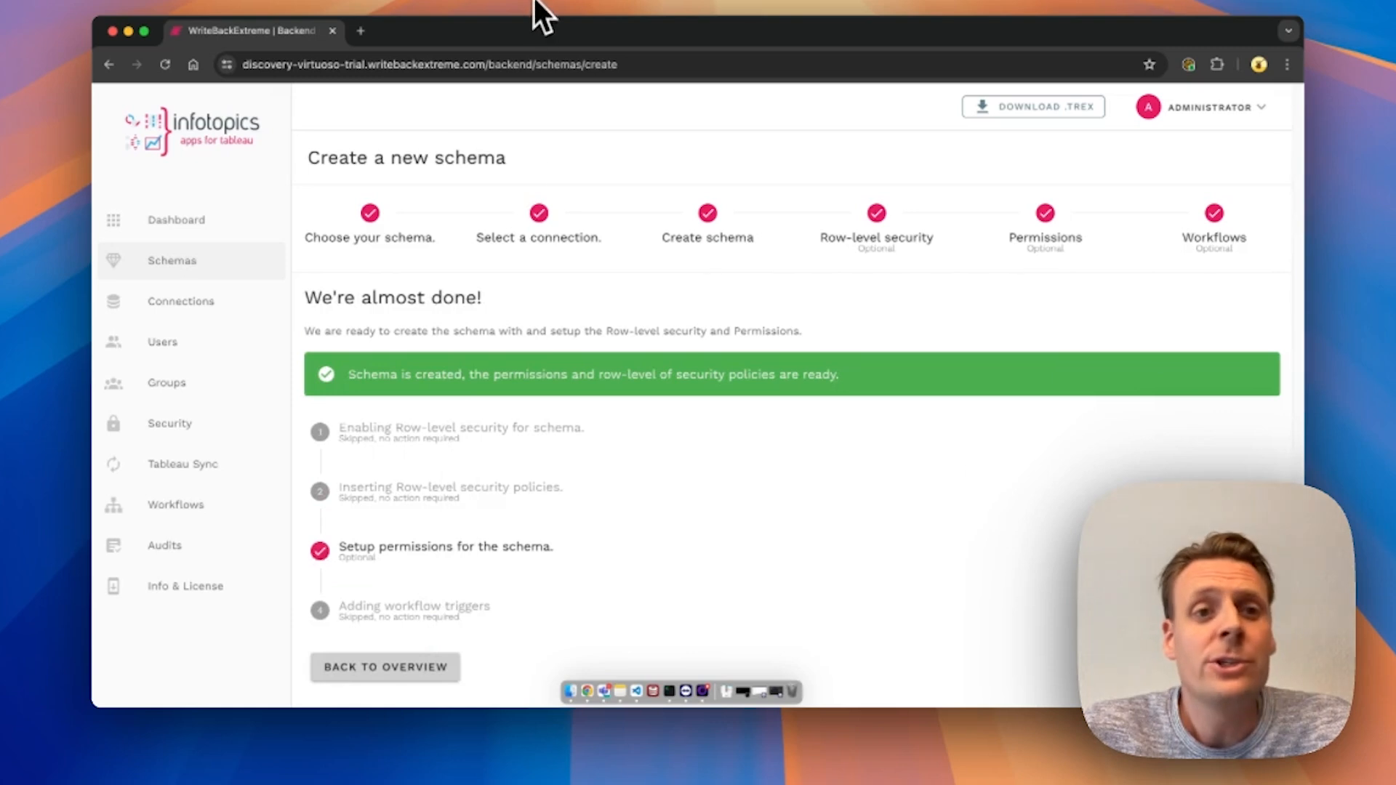
mouse_move(515, 87)
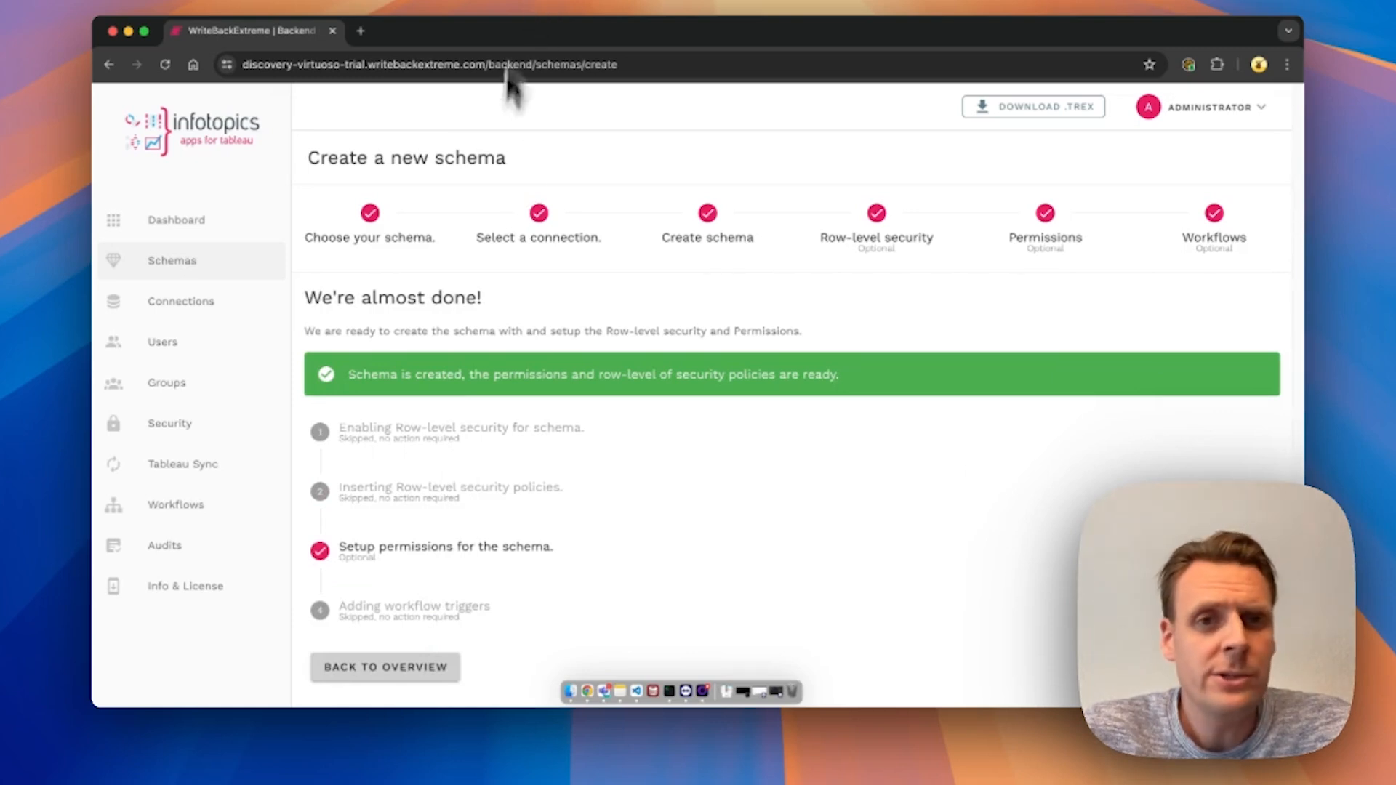
click(385, 667)
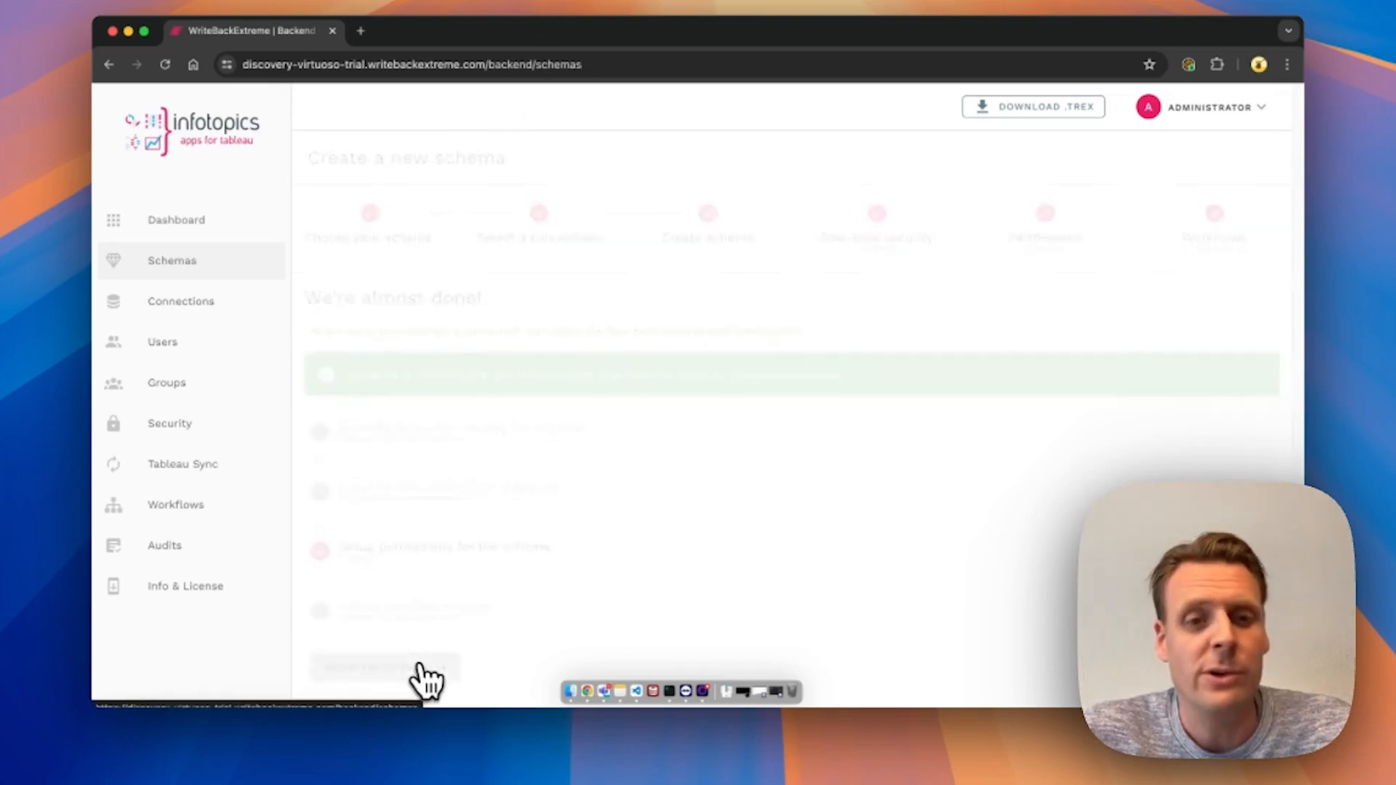